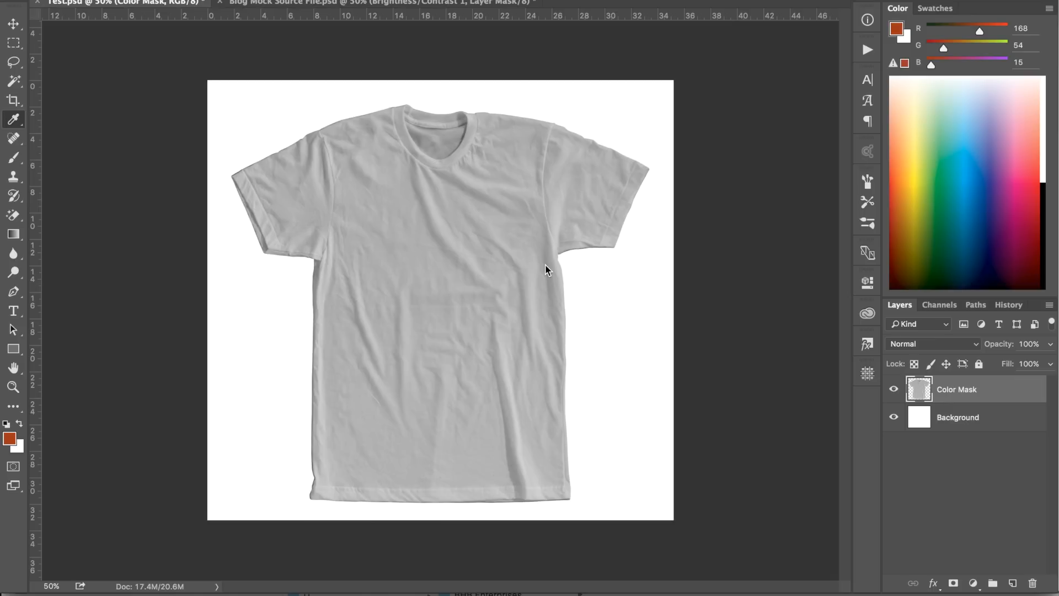
mouse_move(999, 413)
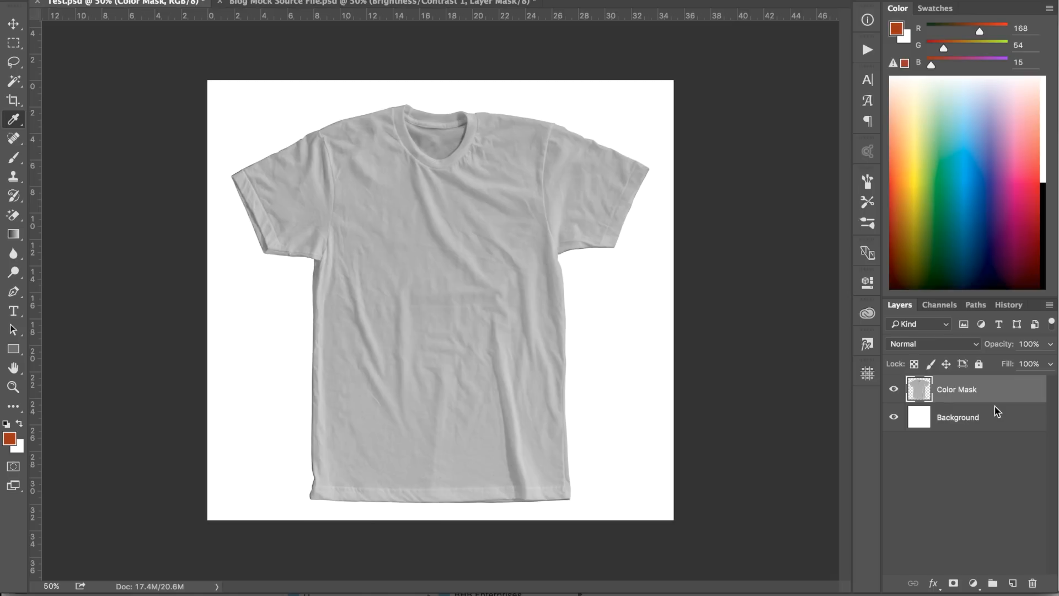
mouse_move(998, 391)
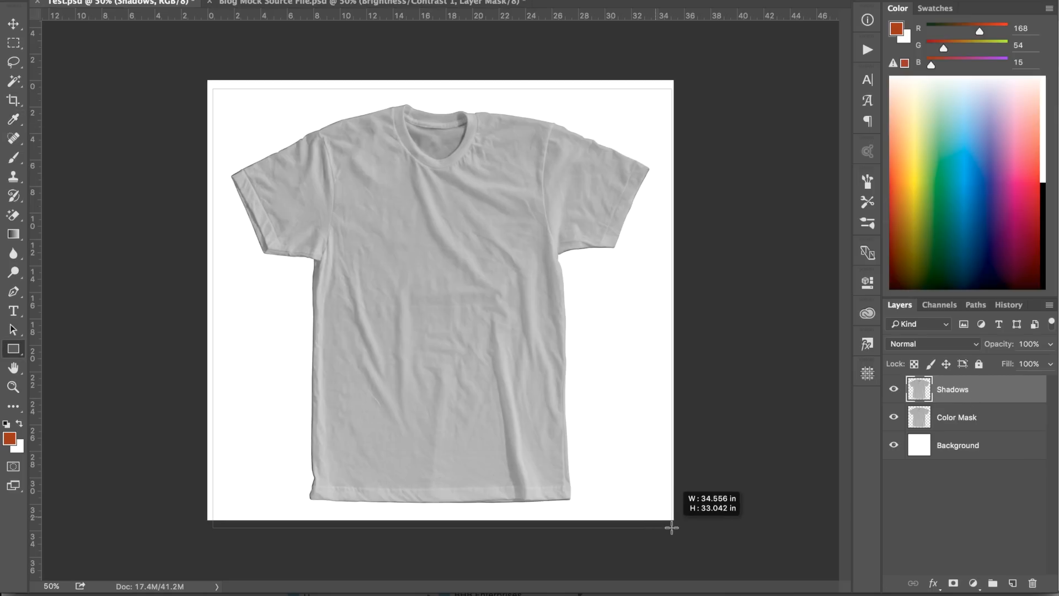
- Draw an orange rectangle over the whole canvas and clip it to the Color Mask layer
left_click_drag(211, 86, 671, 527)
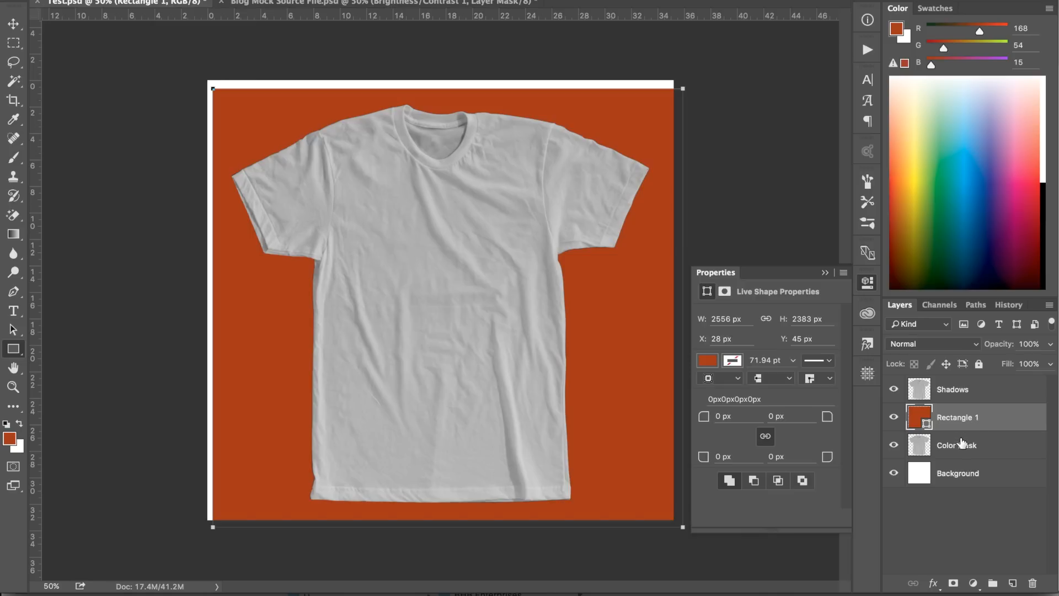
mouse_move(966, 441)
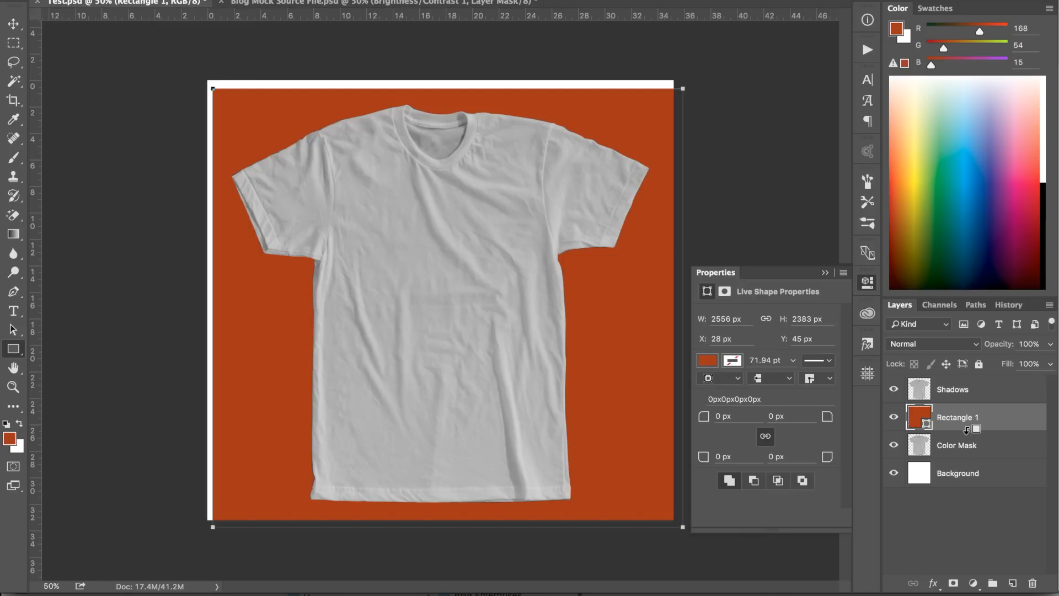
left_click(894, 417)
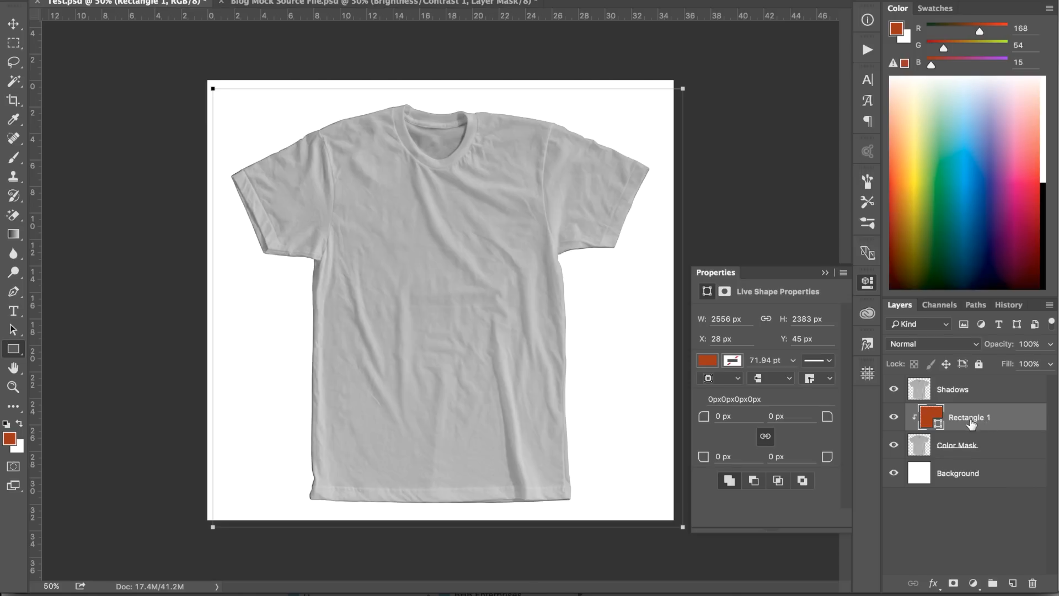
left_click(953, 389)
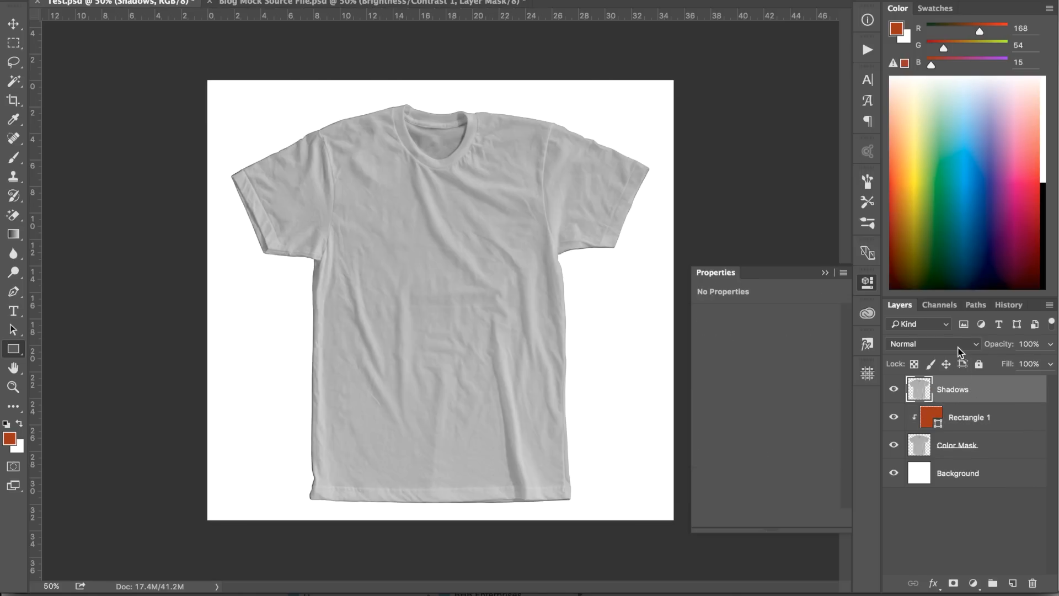
- Switch the Shadows layer's blend mode from Normal to Multiply
left_click(932, 344)
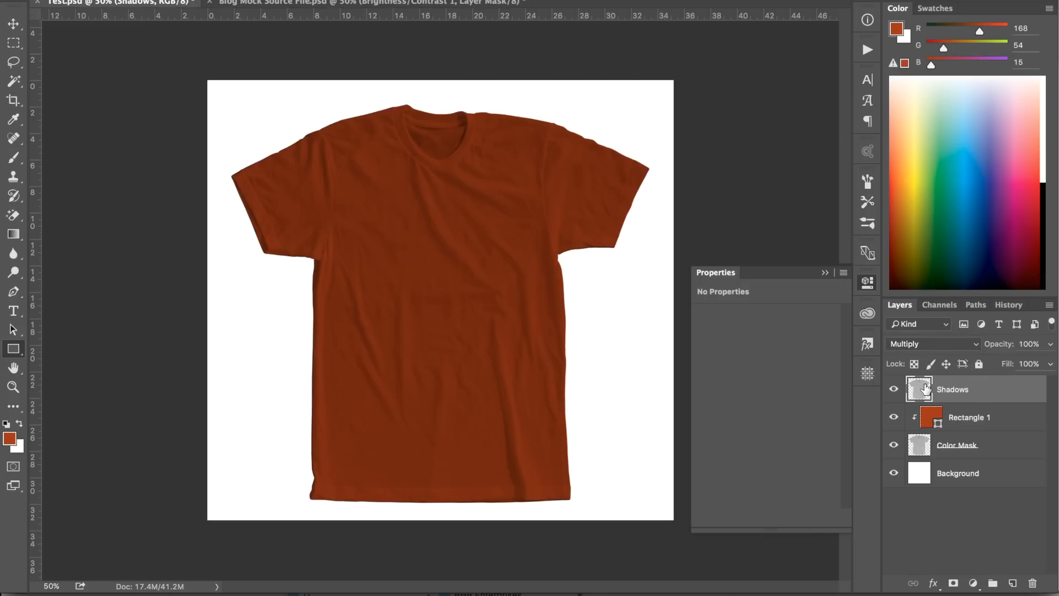
mouse_move(923, 389)
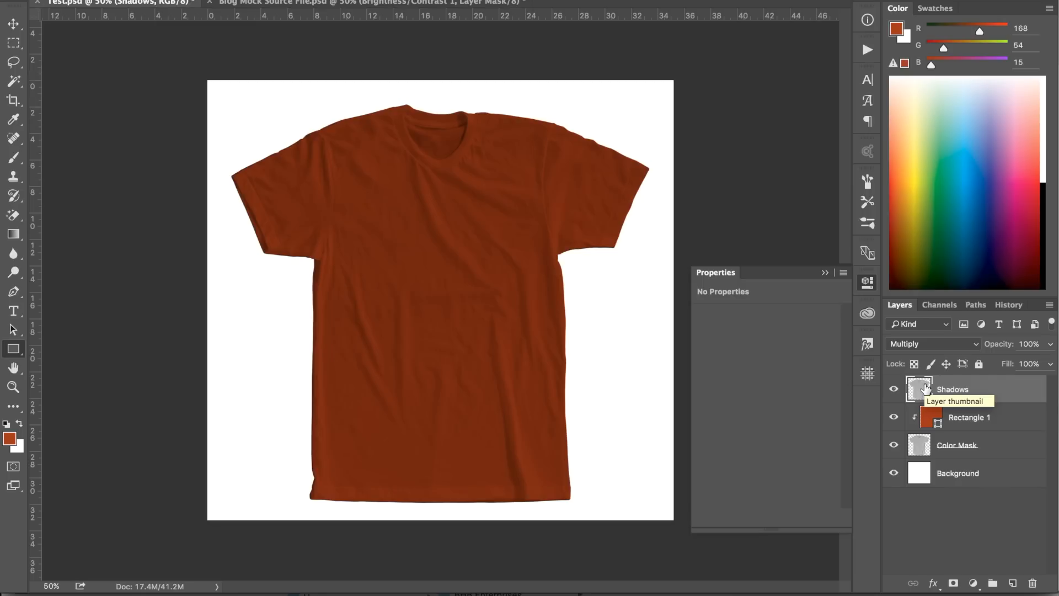
mouse_move(924, 389)
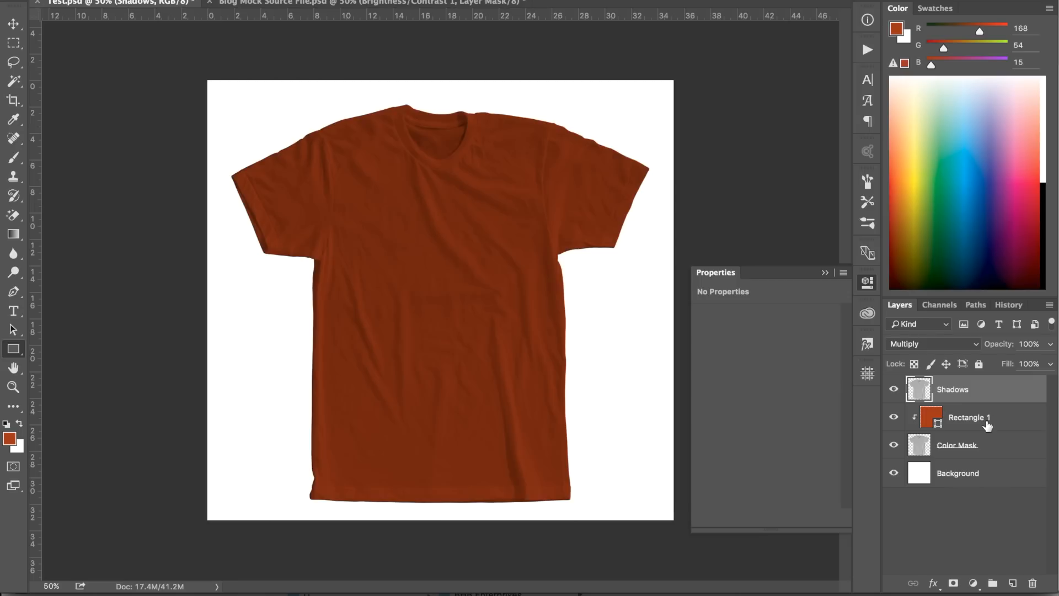
- Add a Levels adjustment layer with input levels 0, .75 and 215
left_click(973, 583)
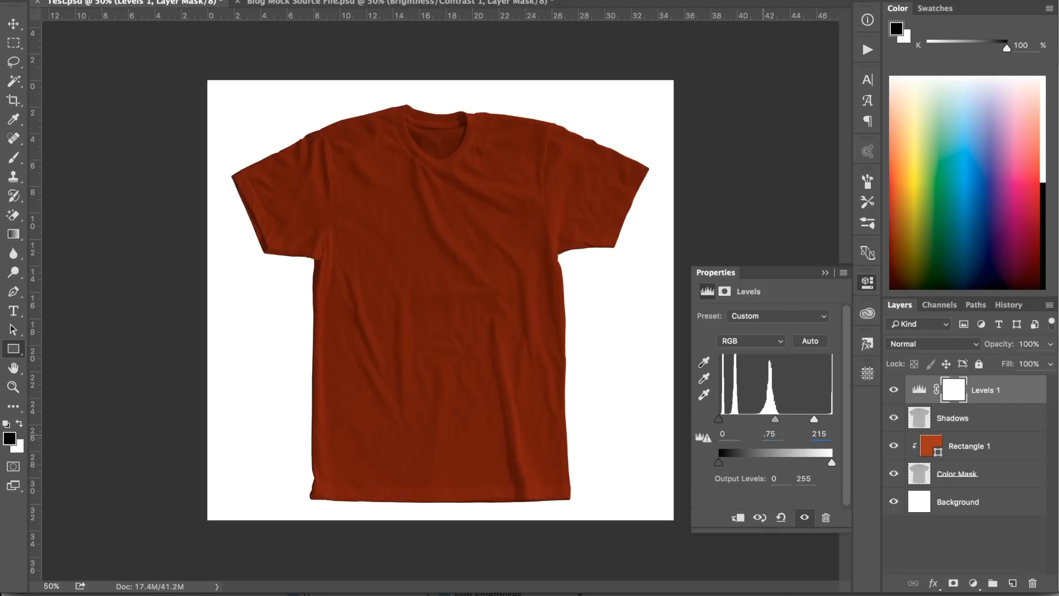
left_click(820, 433)
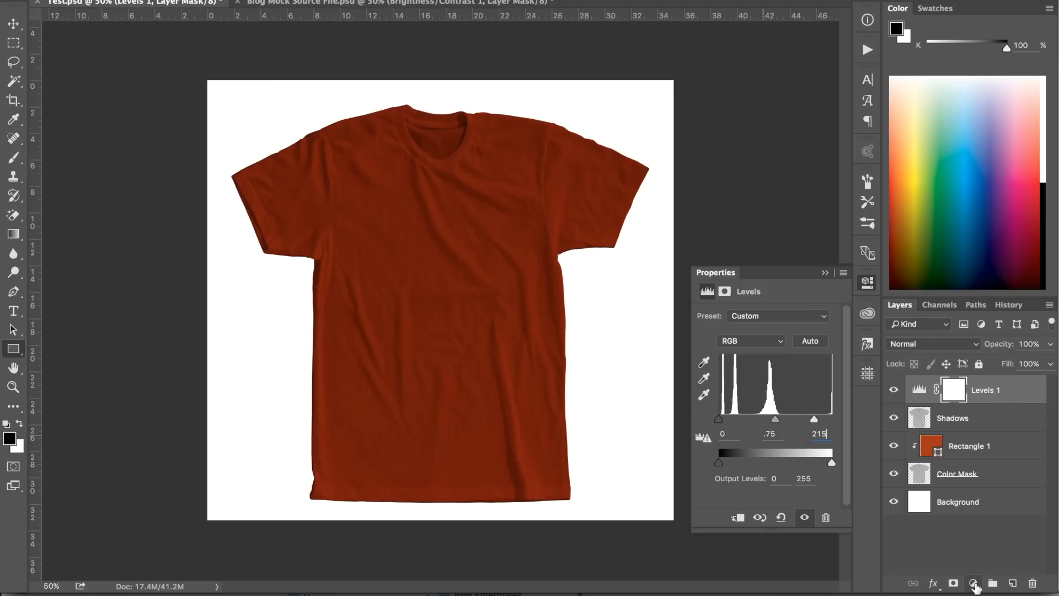
- Add a Curves adjustment and raise the RGB curve's midpoint to brighten the shirt
left_click(973, 583)
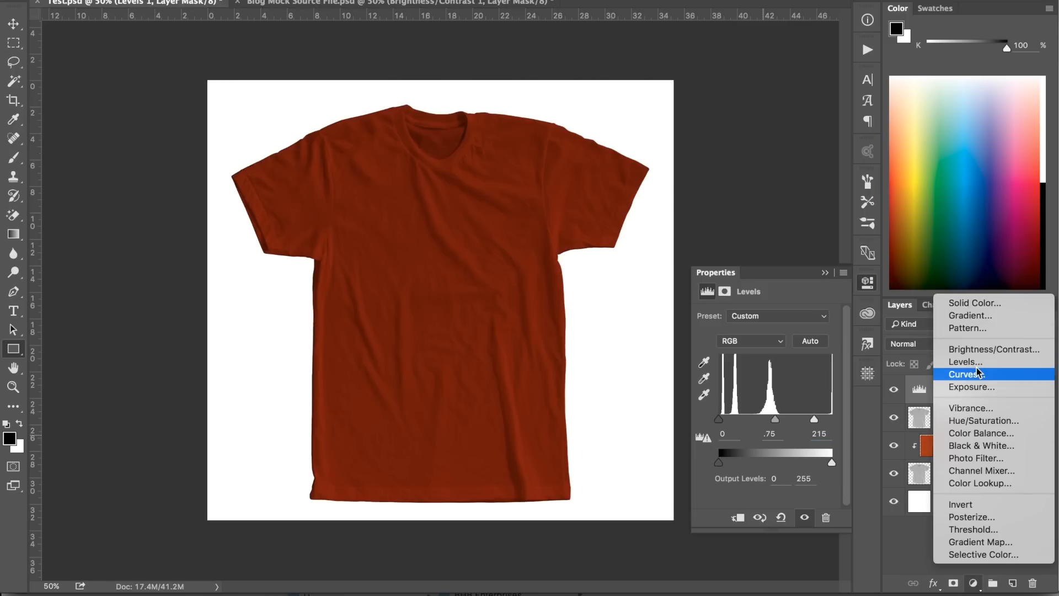
left_click(966, 374)
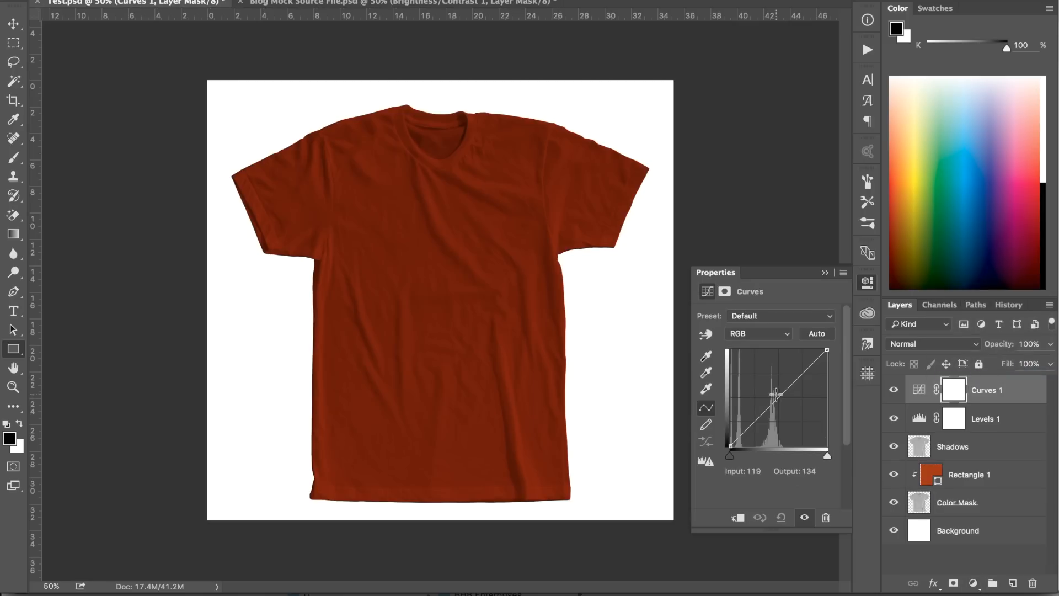
left_click_drag(775, 397, 775, 392)
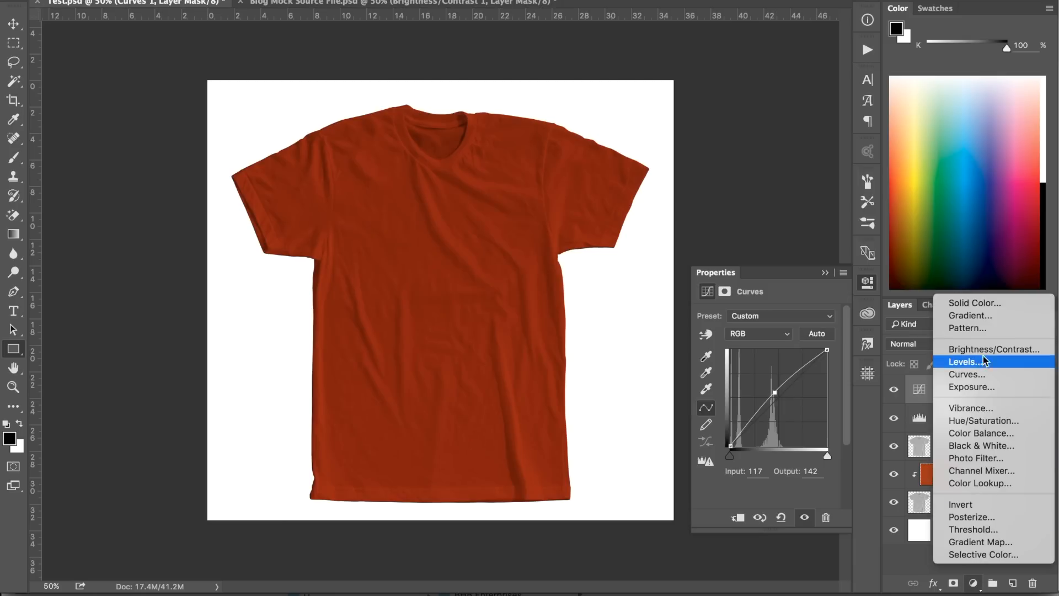
- Add a Brightness/Contrast adjustment and increase its contrast
left_click(994, 349)
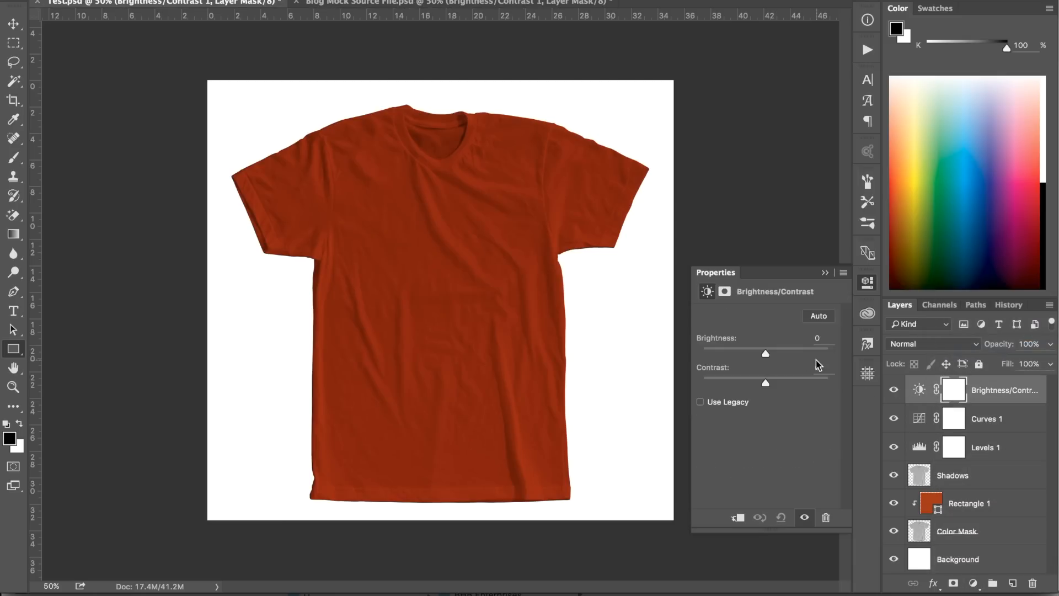
left_click(817, 367)
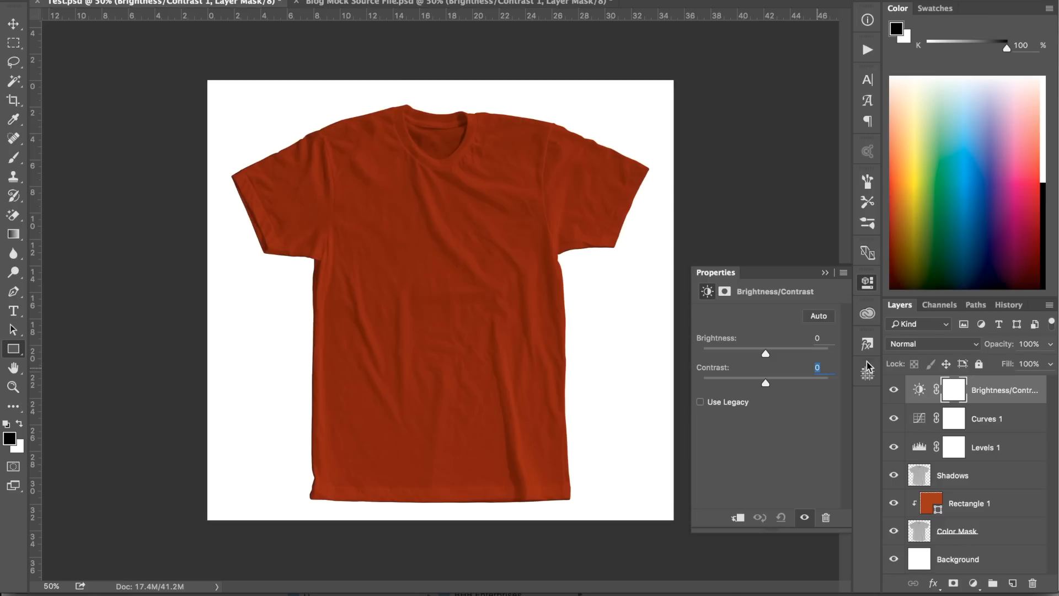
left_click_drag(766, 382, 779, 383)
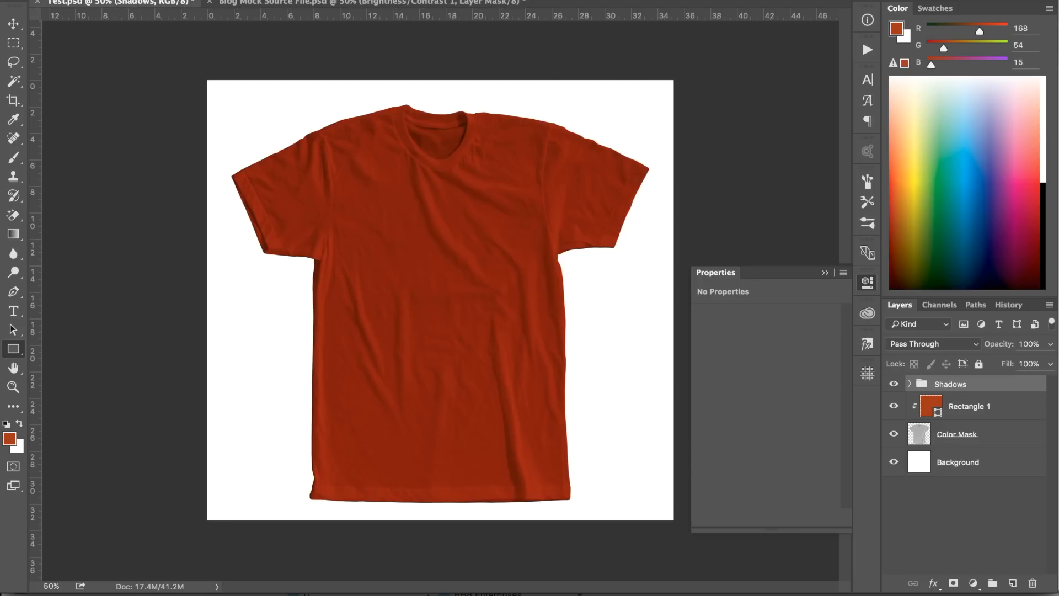
- Preview white and dark gray rectangle fills, then set the fill to #ff4100
double_click(929, 406)
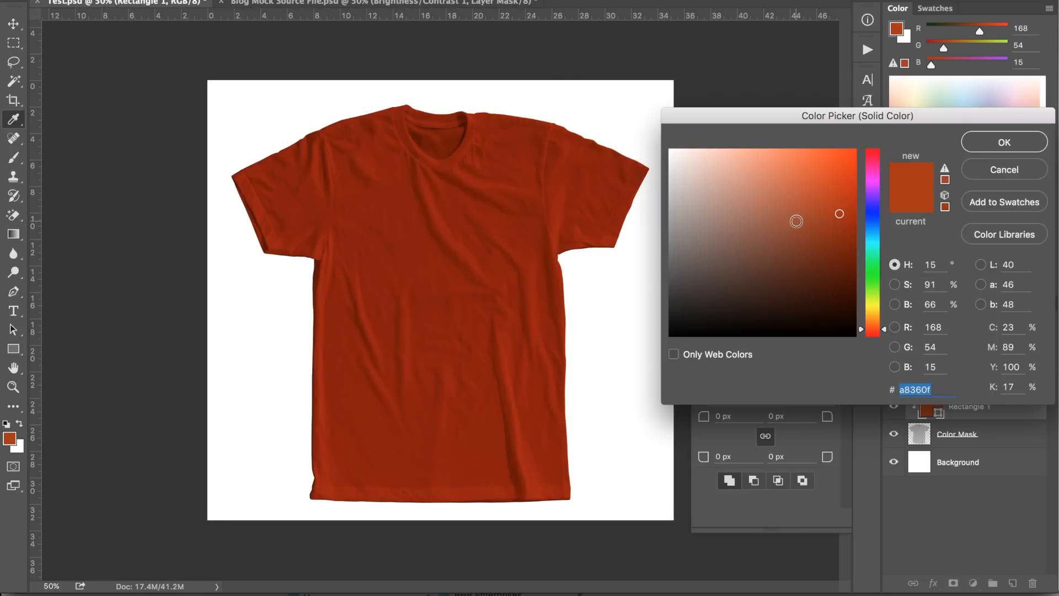
left_click(744, 175)
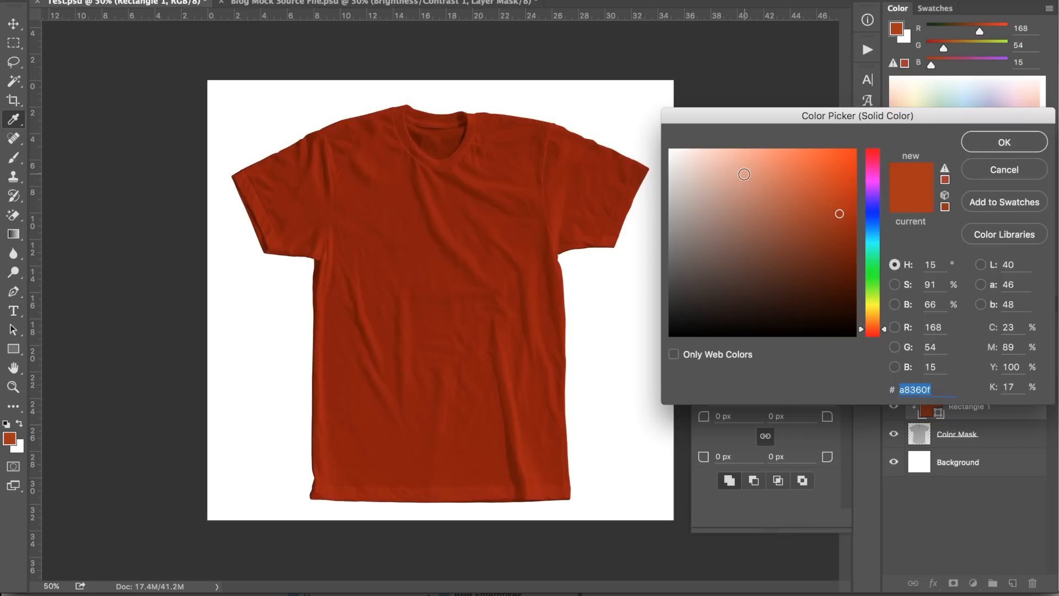
left_click(672, 150)
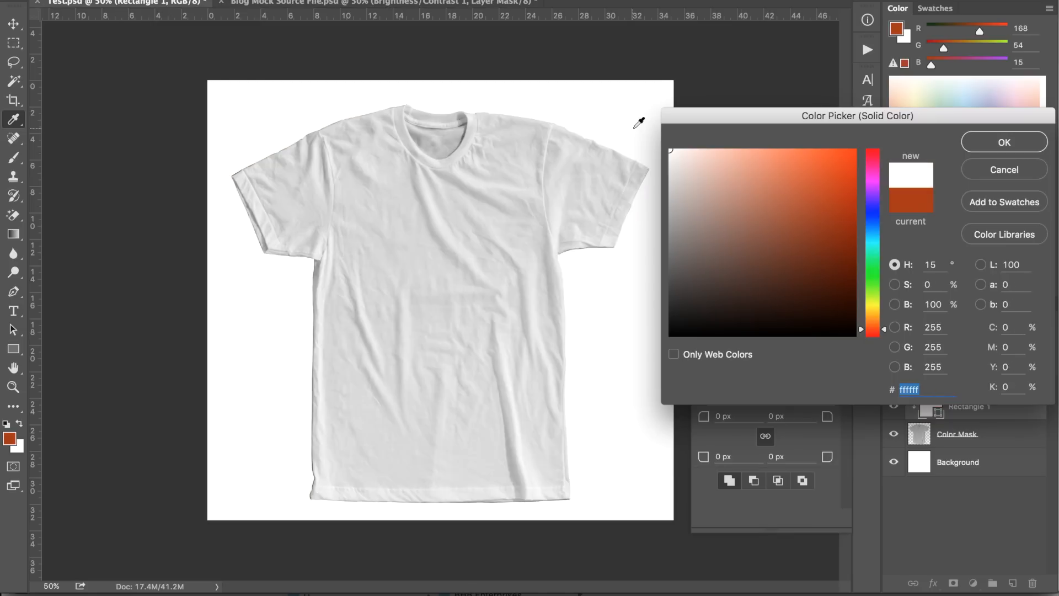
mouse_move(703, 140)
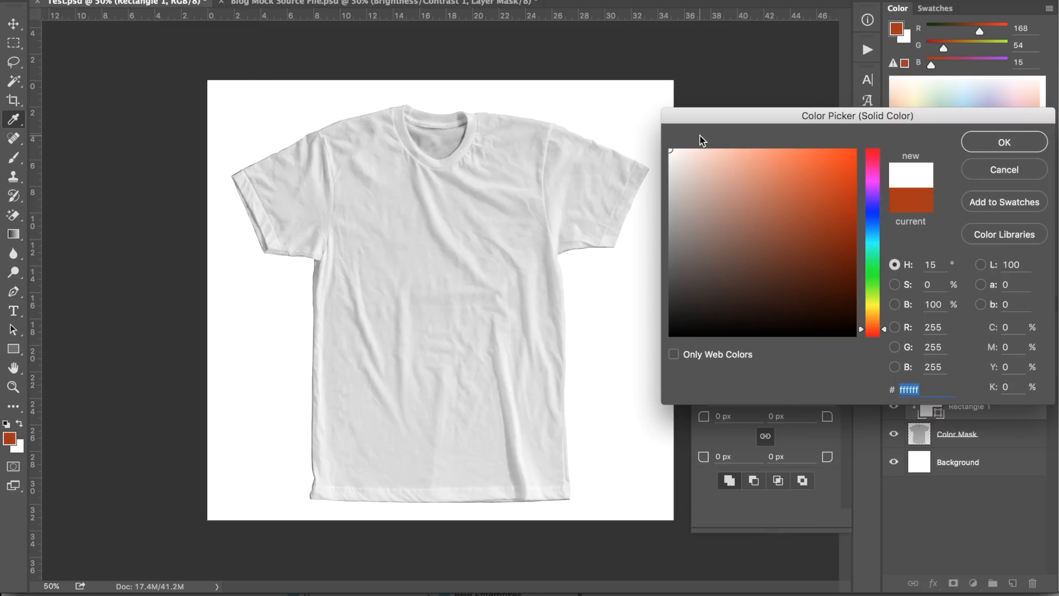
left_click(677, 250)
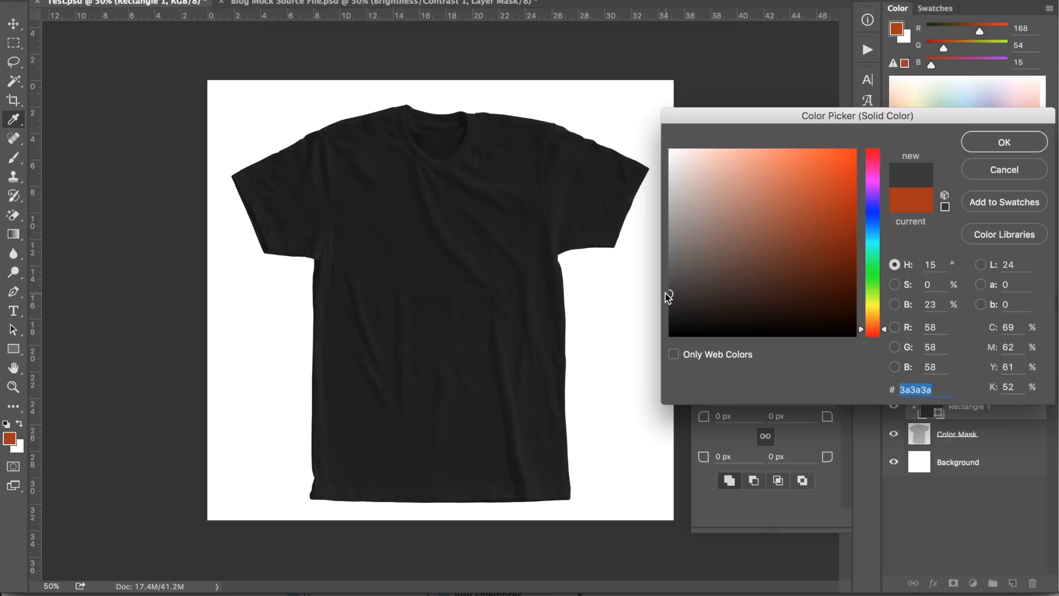
left_click(742, 249)
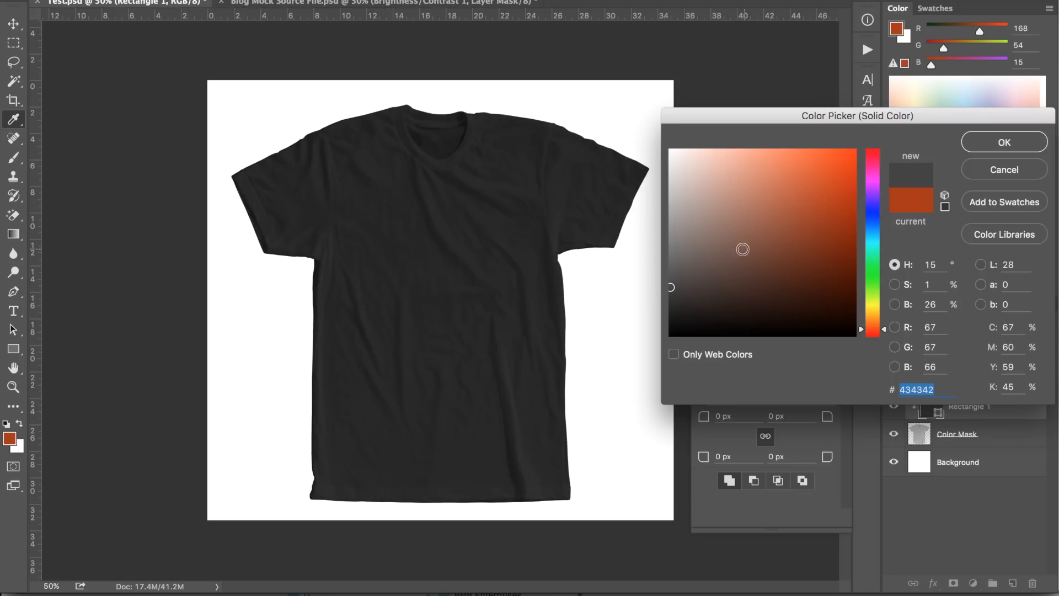
type("ff4100")
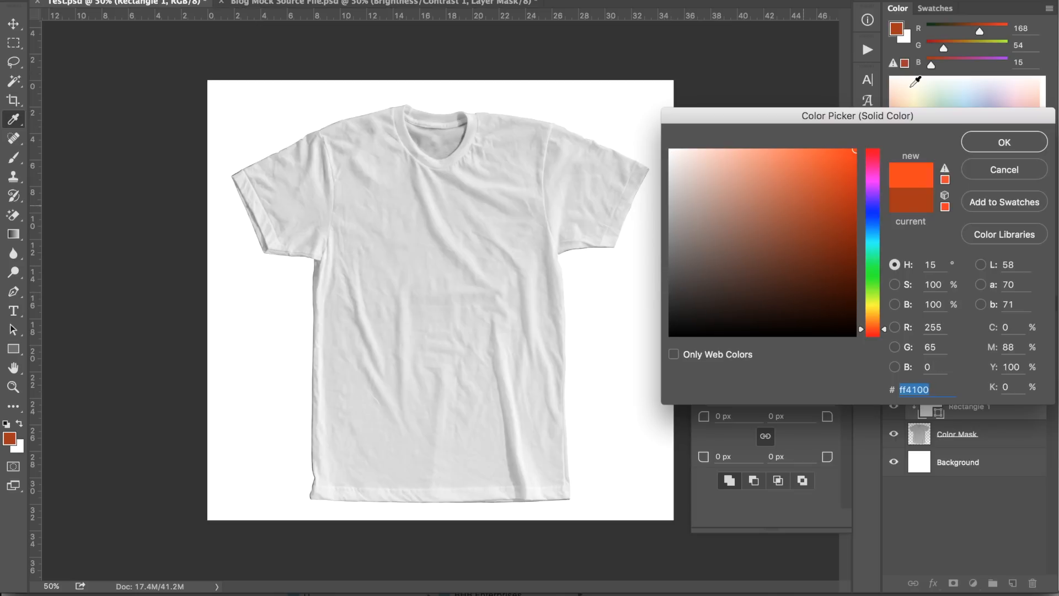
left_click(1003, 142)
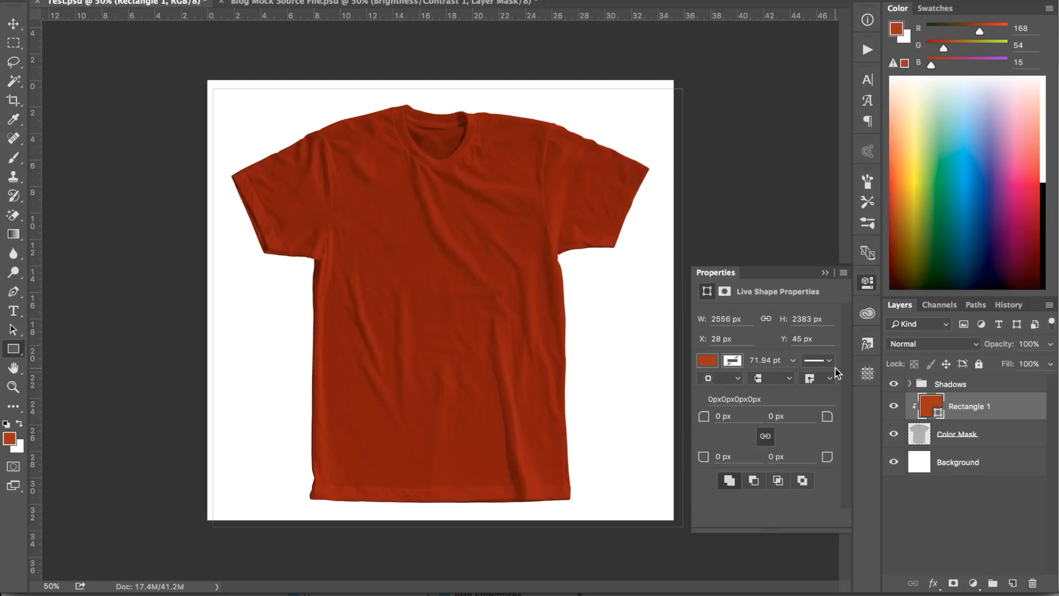
mouse_move(887, 421)
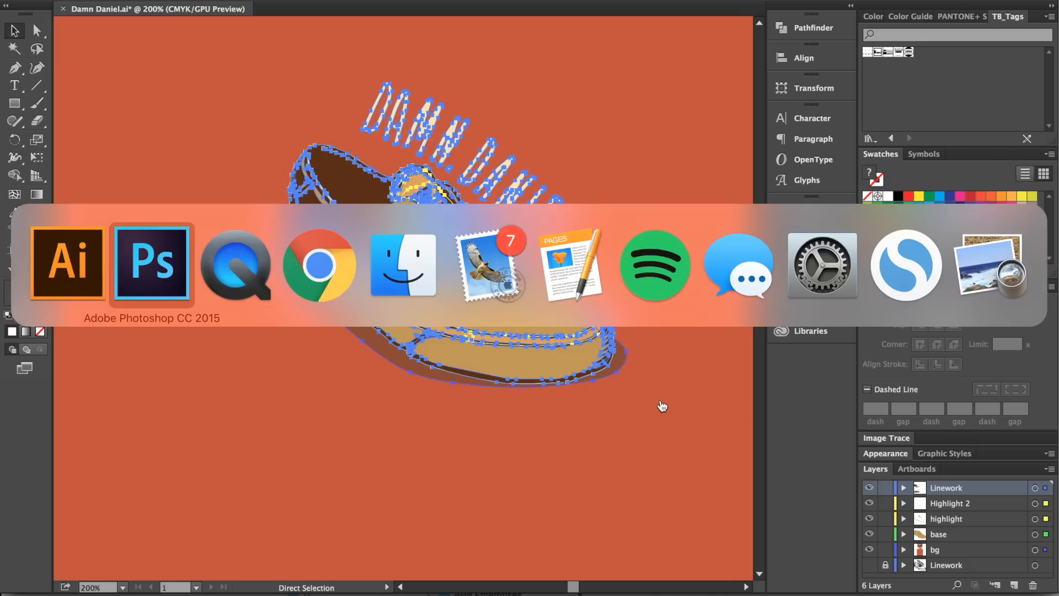
- Enlarge the pasted shoe graphic and move it onto the shirt's chest
left_click(151, 264)
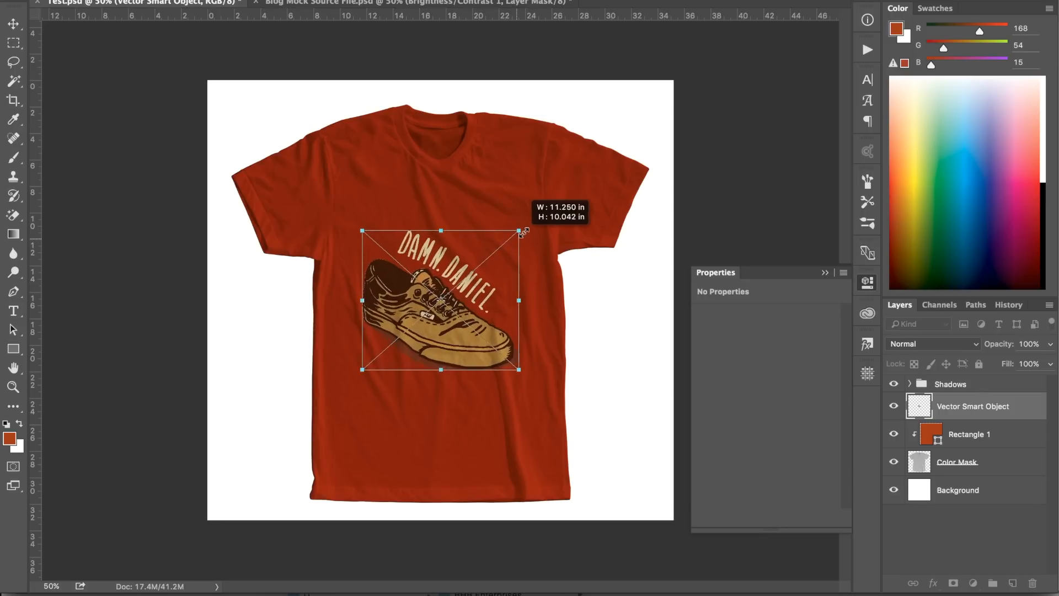
left_click_drag(520, 232, 534, 223)
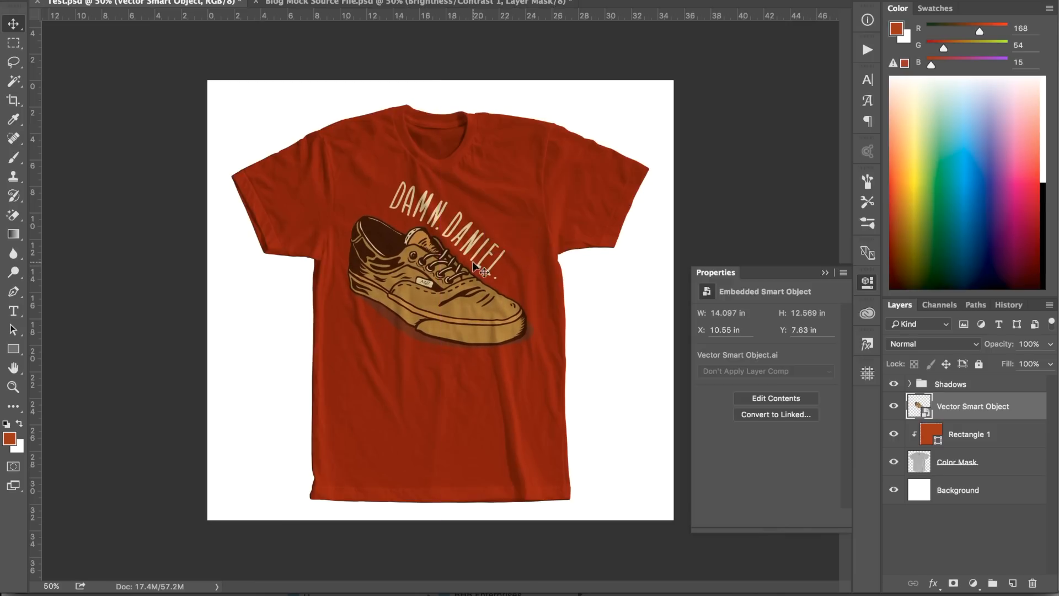
left_click_drag(484, 270, 544, 189)
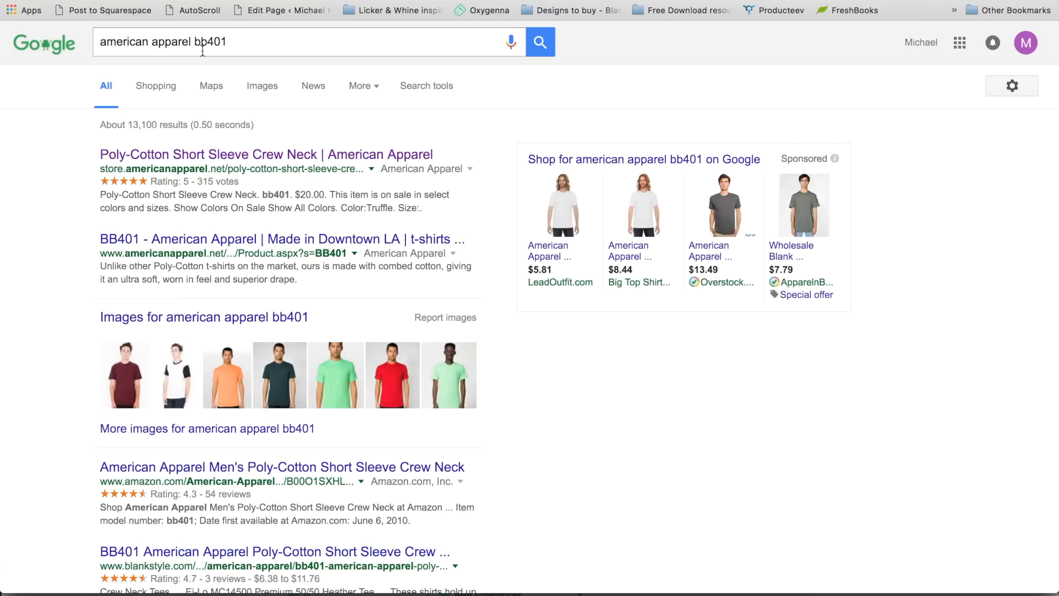
mouse_move(192, 145)
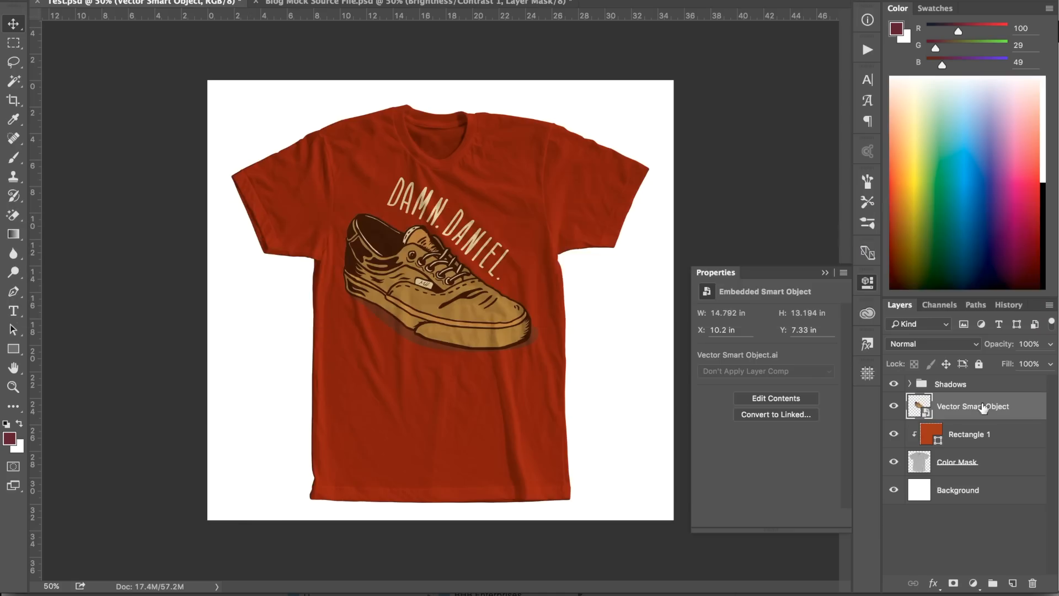
- Try maroon, compare colors in the browser, then apply a brighter orange fill
left_click(969, 434)
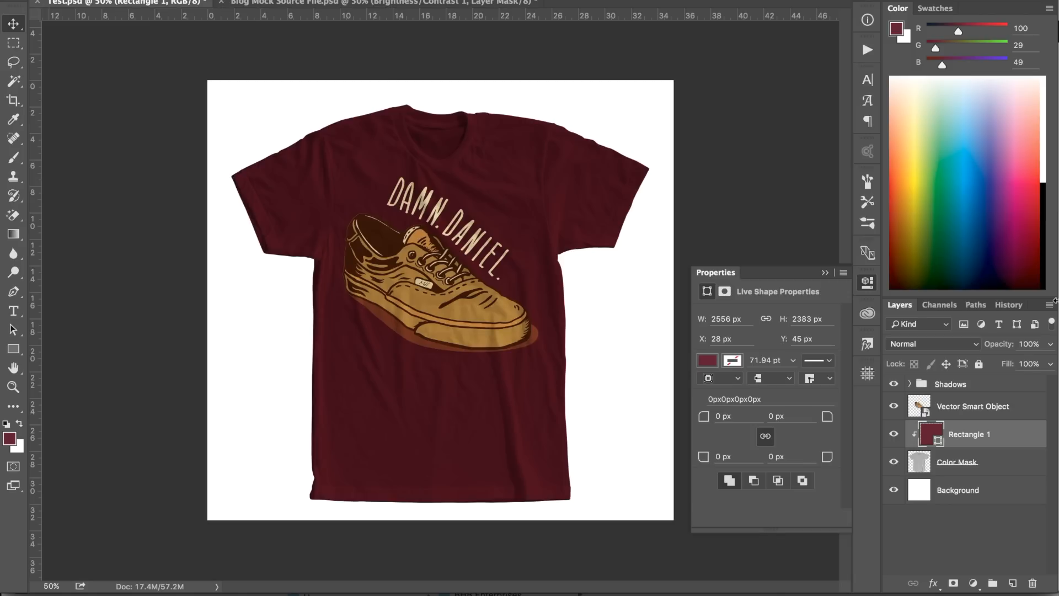
mouse_move(999, 448)
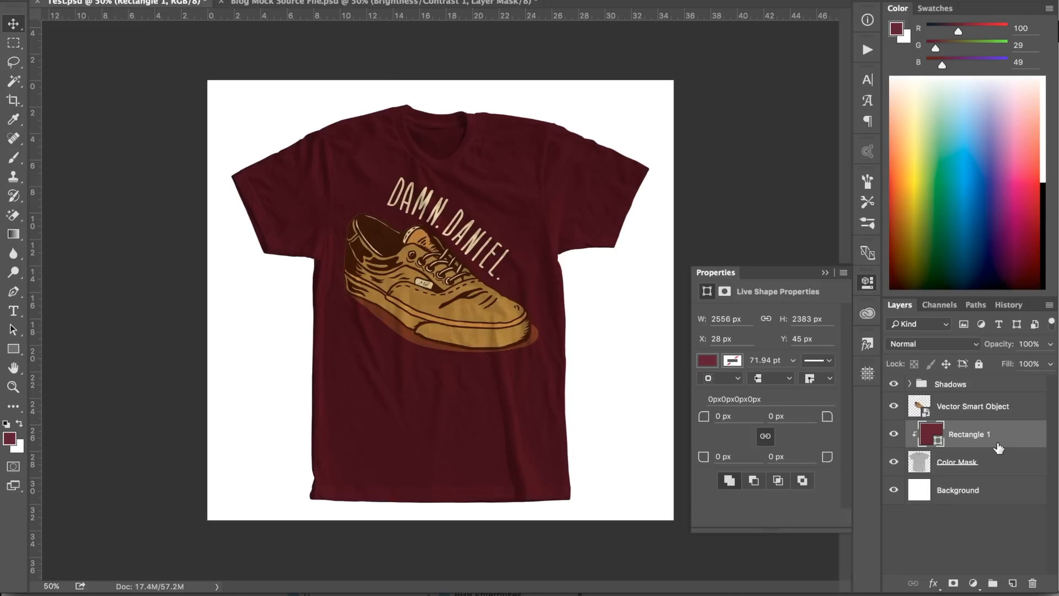
mouse_move(997, 436)
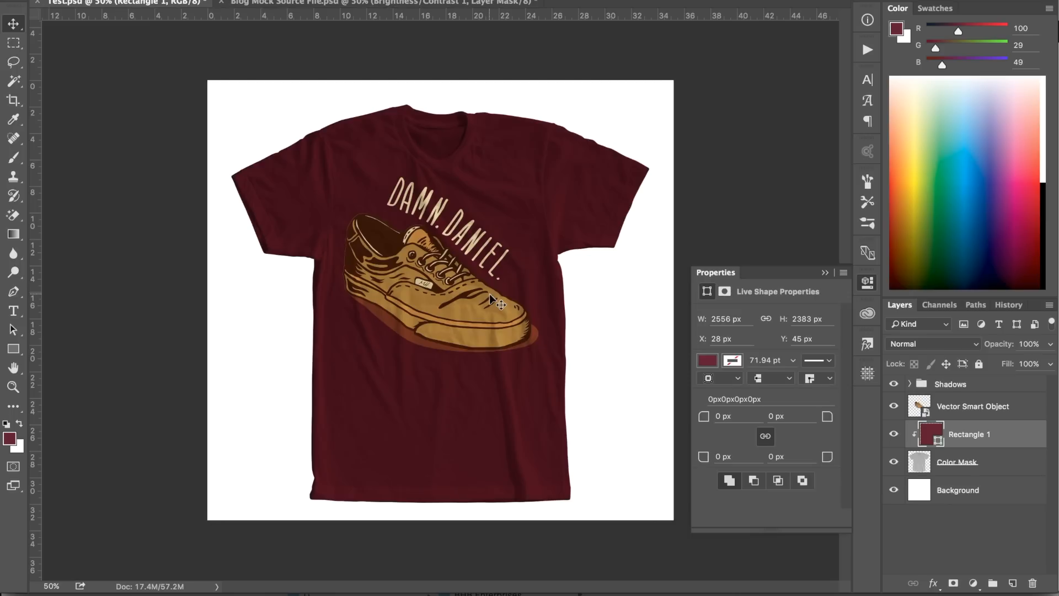
mouse_move(132, 398)
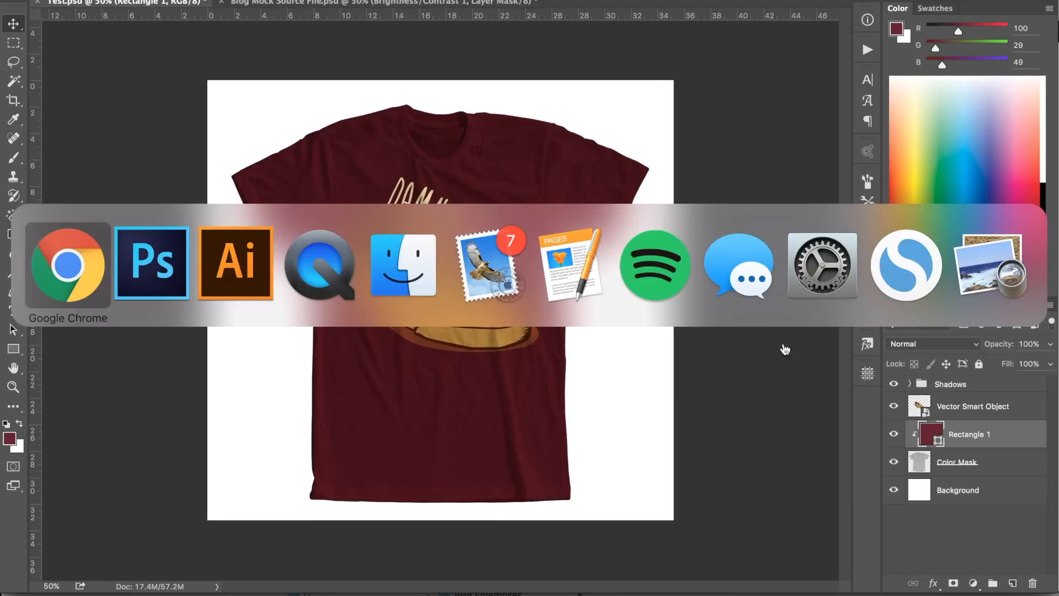
left_click(67, 264)
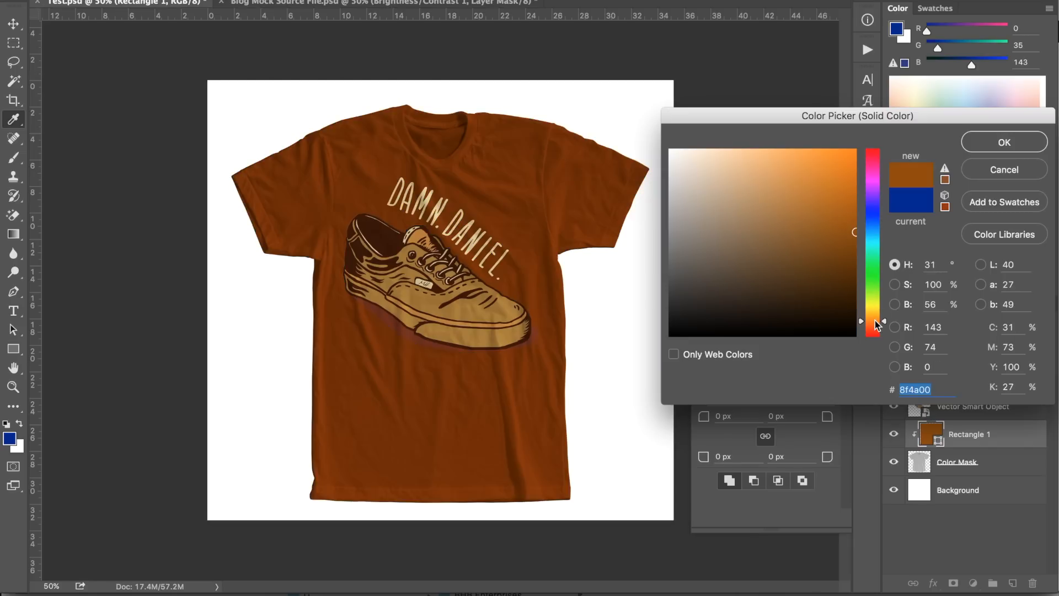
left_click(815, 162)
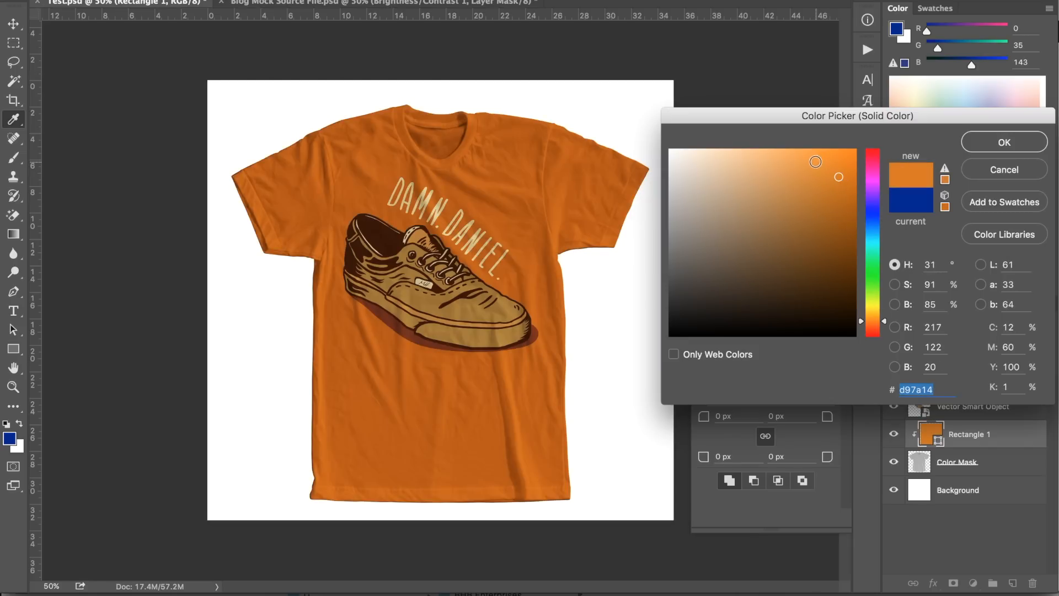
left_click(824, 174)
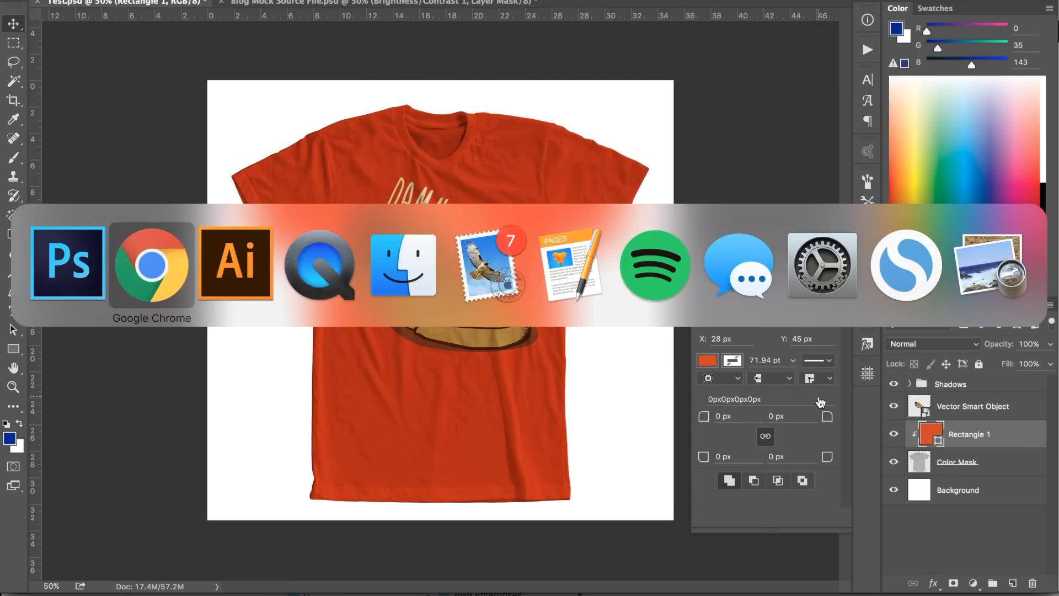
- Copy the MEDIUM tag artwork from Illustrator and paste it as a Smart Object
left_click(234, 264)
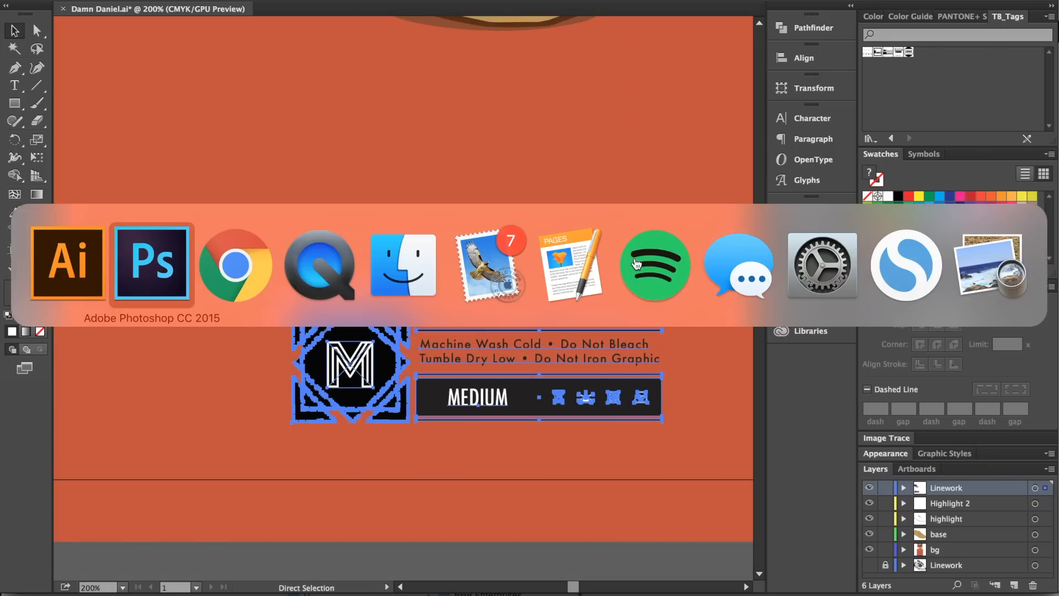
left_click(151, 264)
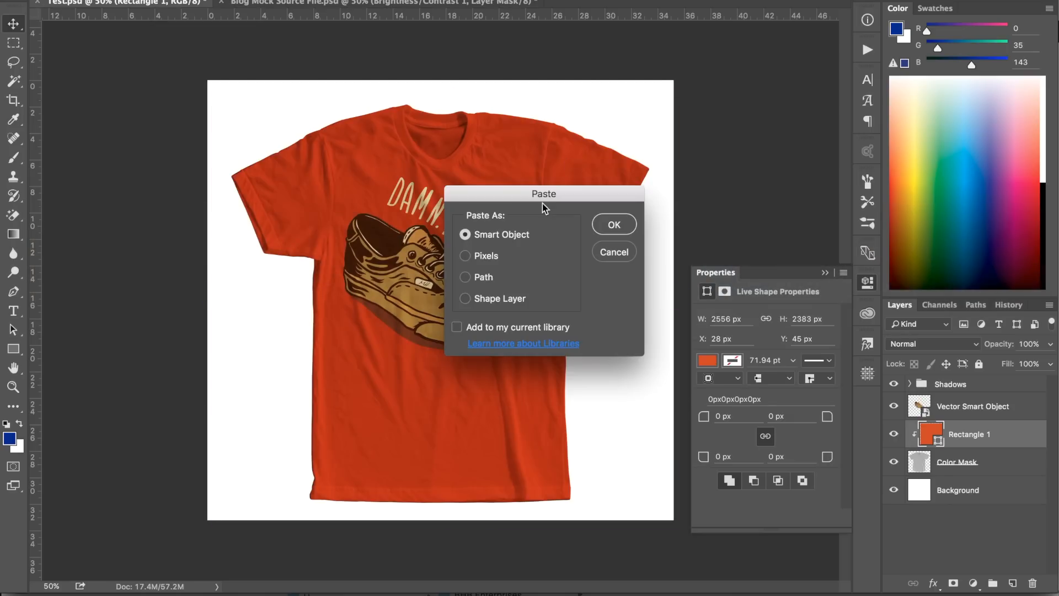
left_click(612, 224)
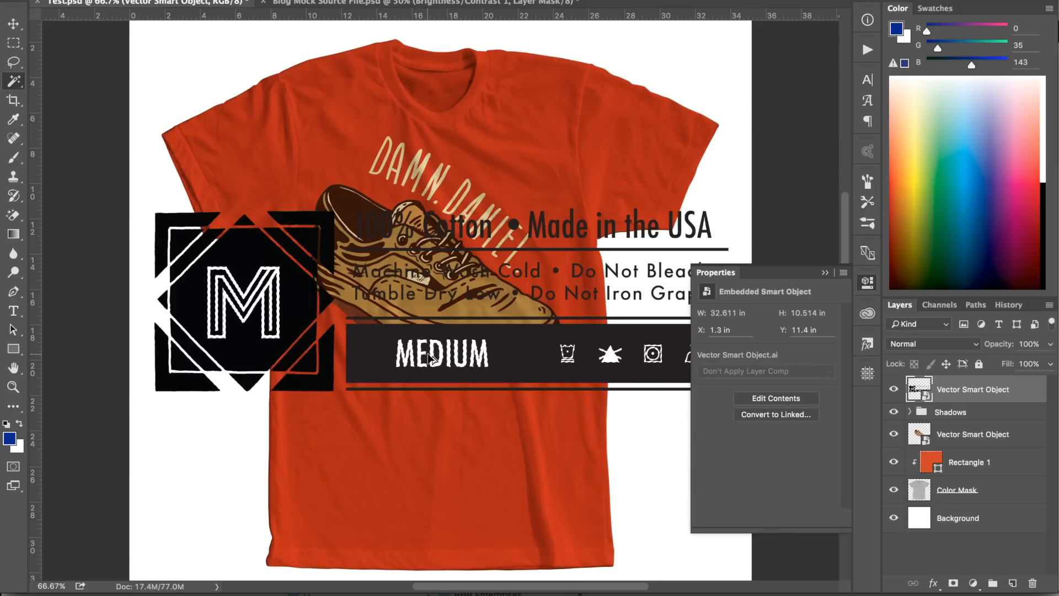
- Add a layer mask to the tag and apply a light gray #cacaca Color Overlay
left_click(953, 389)
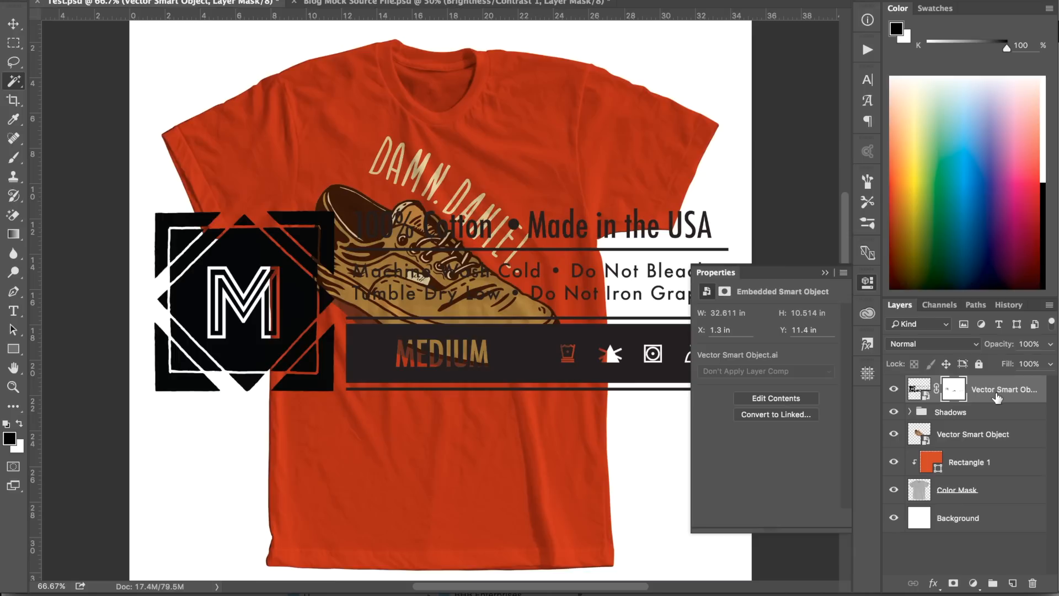
left_click(920, 389)
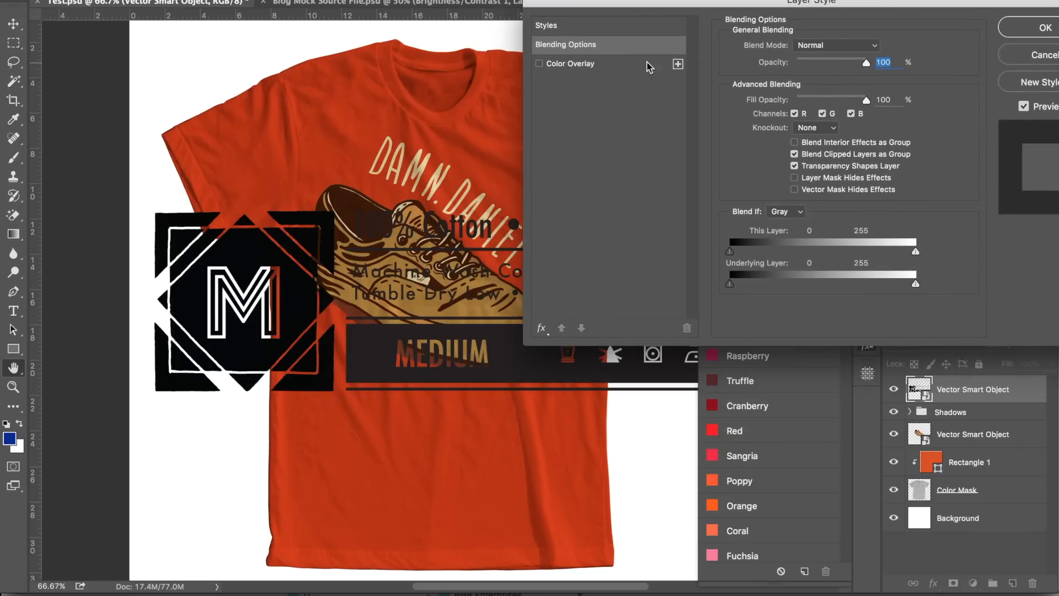
left_click(539, 62)
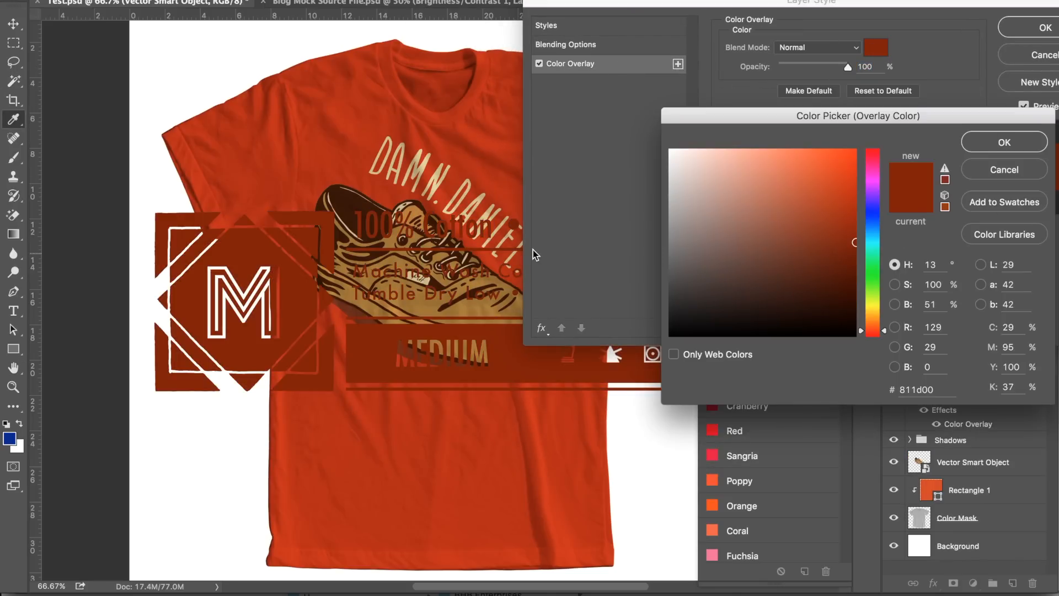
left_click(671, 188)
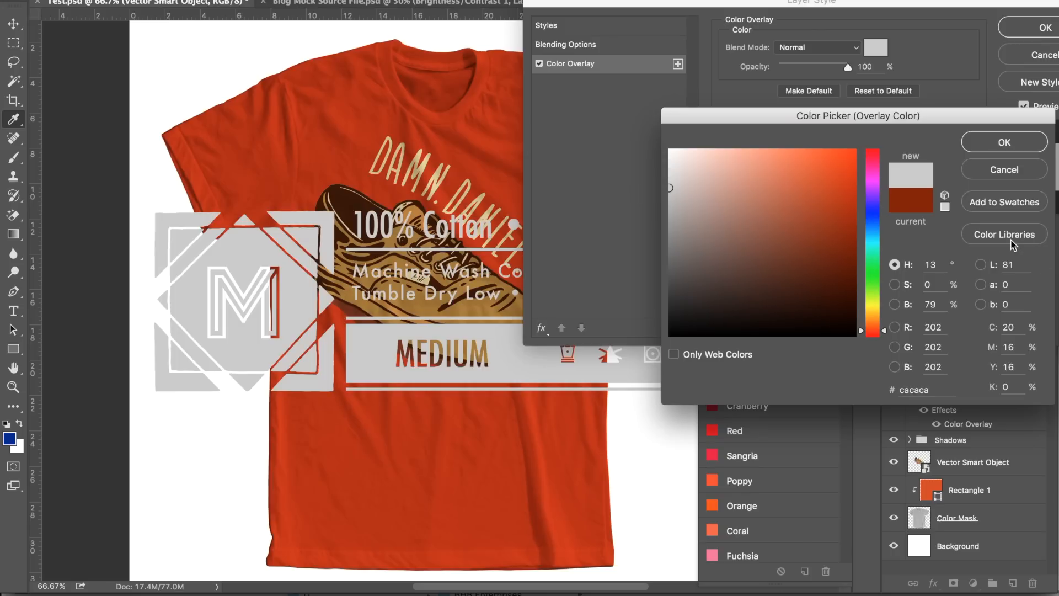
left_click(1004, 234)
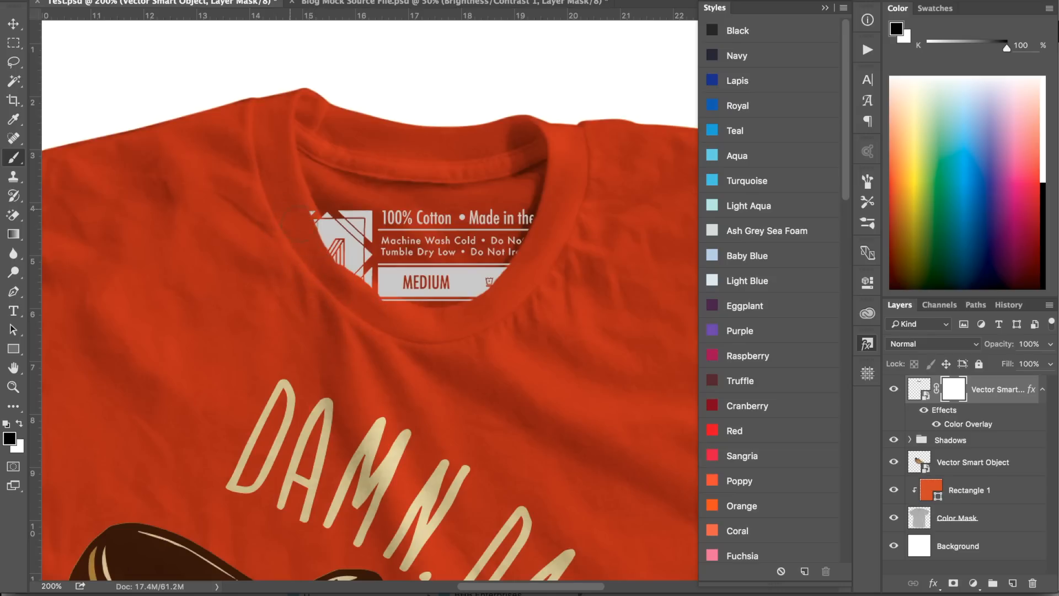
- Brush black on the tag's layer mask where the front neckline covers it
left_click_drag(292, 217, 370, 300)
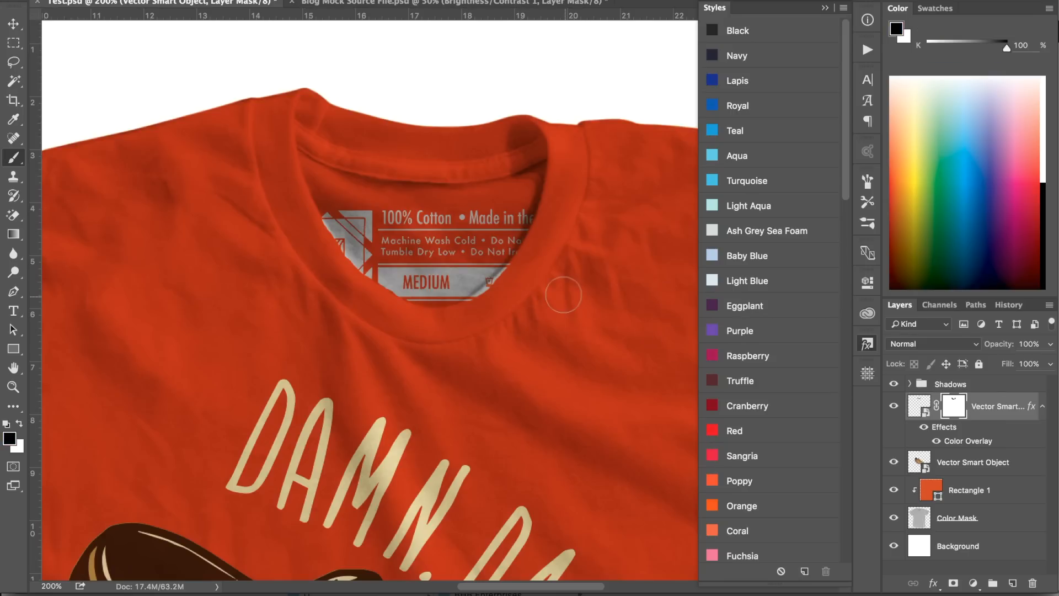
mouse_move(483, 311)
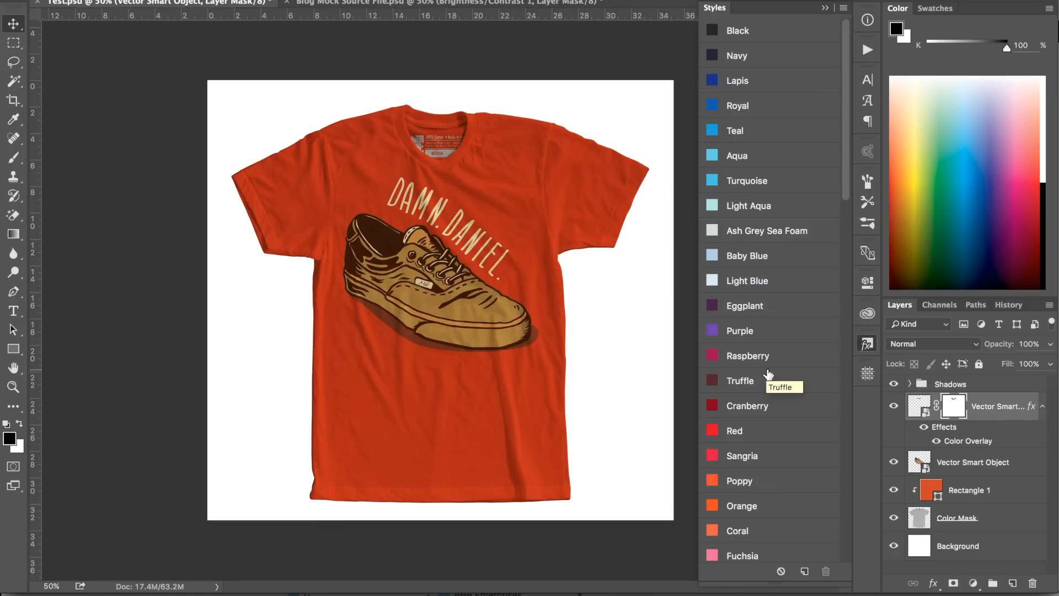
mouse_move(769, 375)
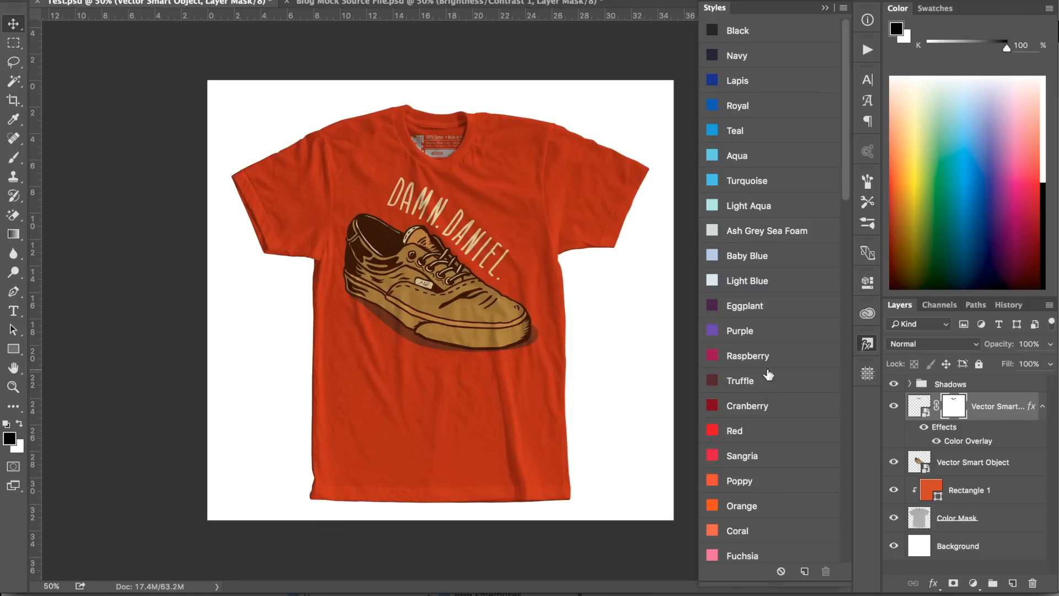